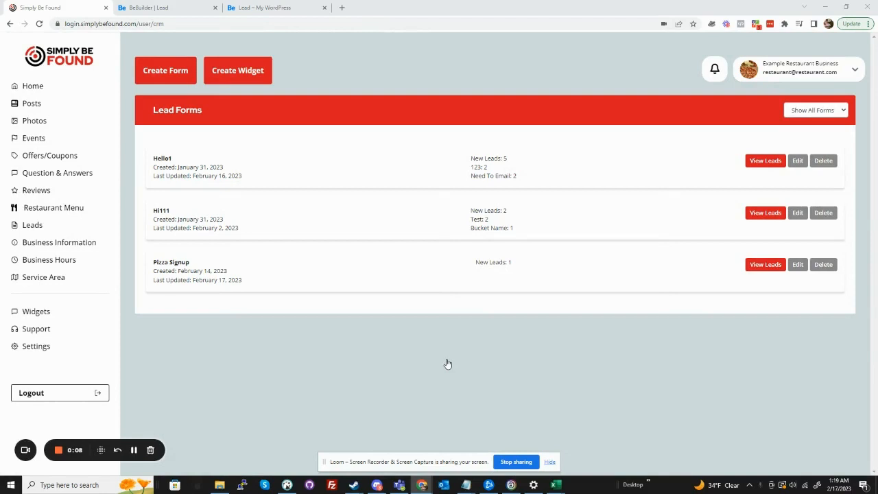
Browse the leads section, then return to the forms list and open Pizza Signup for editing
click(31, 225)
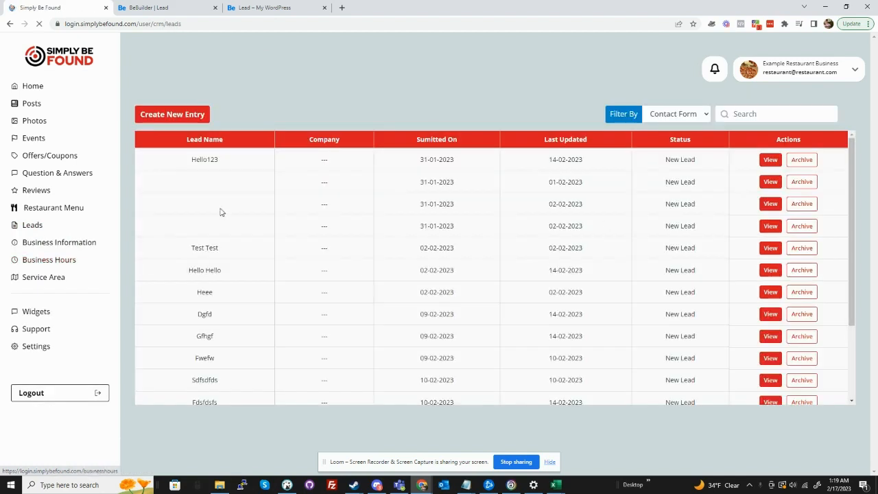
click(32, 224)
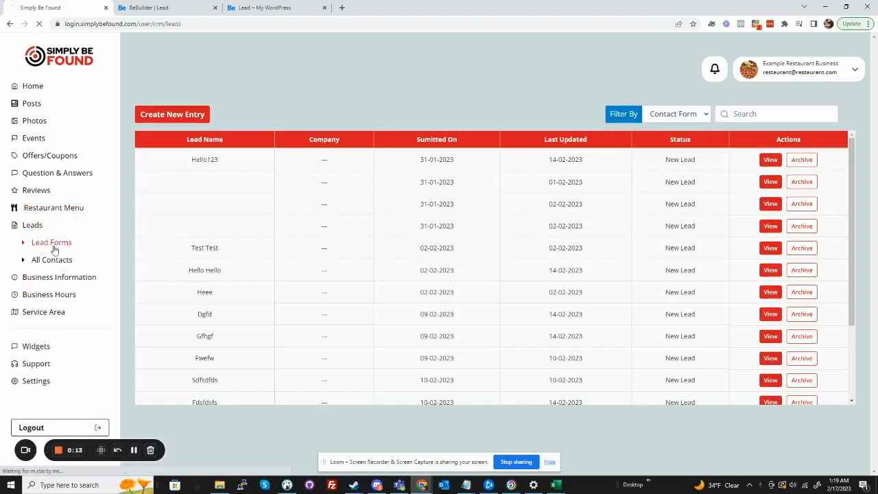
click(51, 243)
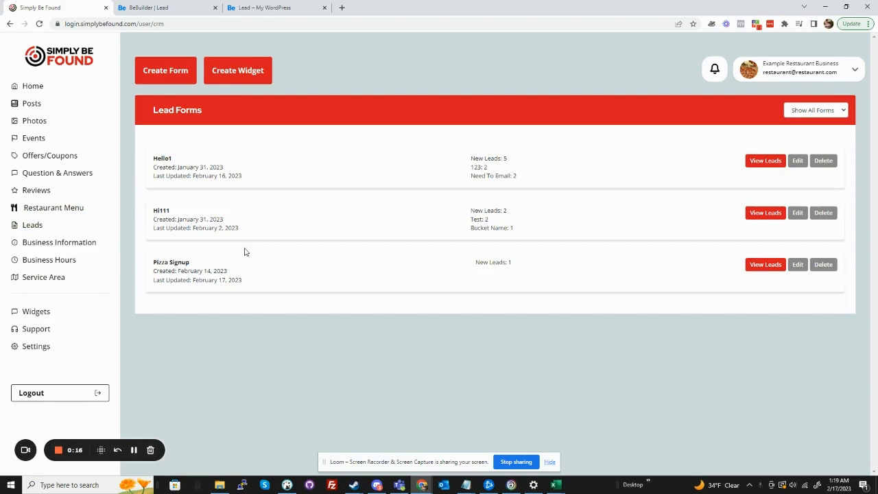
mouse_move(688, 204)
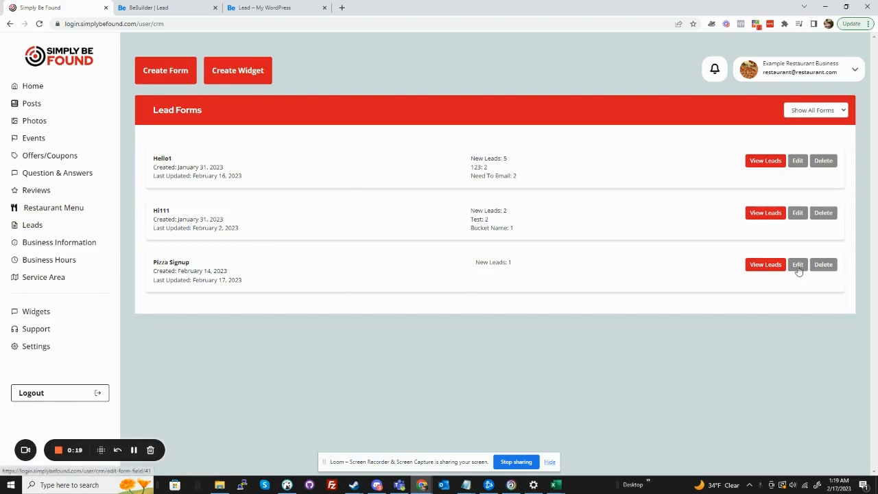
click(798, 265)
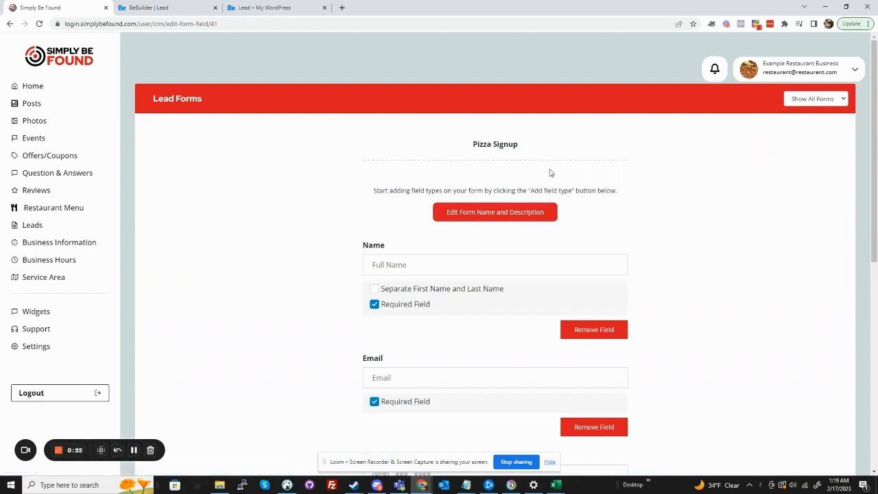
scroll(down, 3)
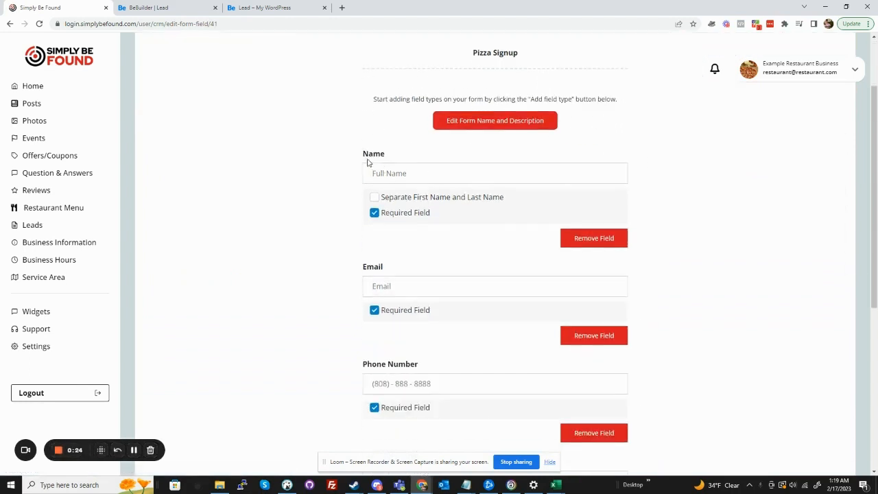
scroll(down, 3)
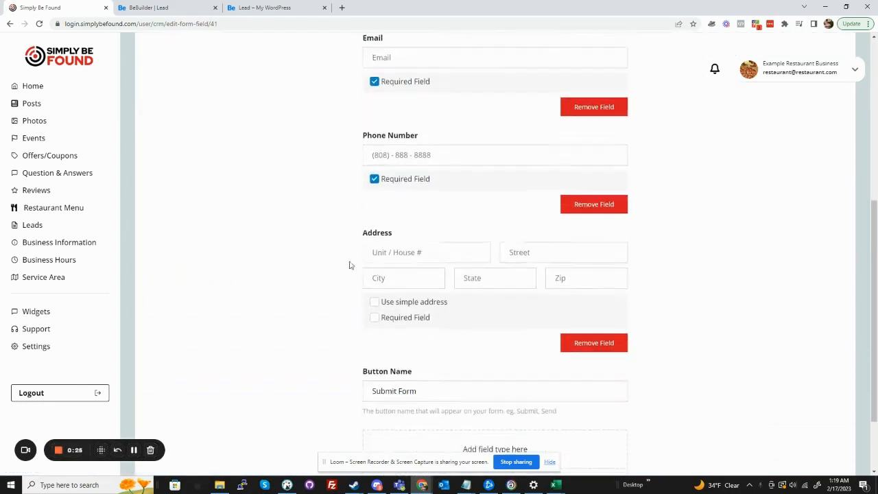
scroll(down, 3)
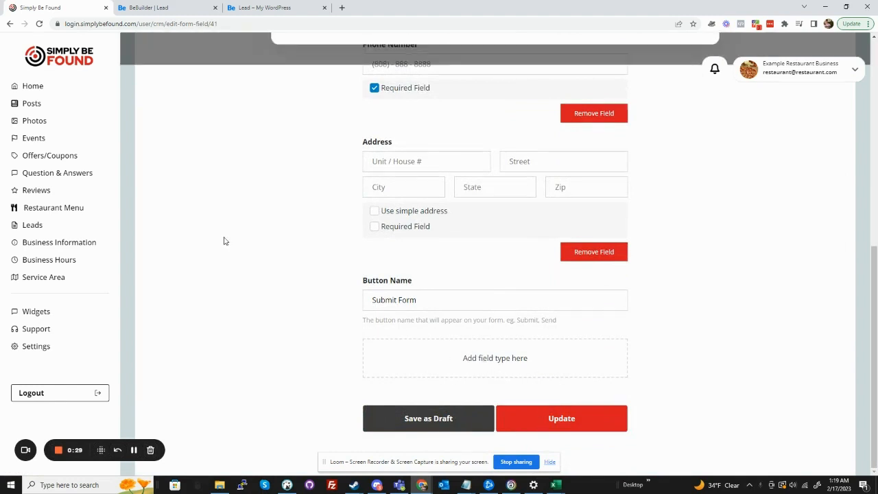
Add a Number field labelled 'Pizza order' and update the form to see its preview
click(495, 357)
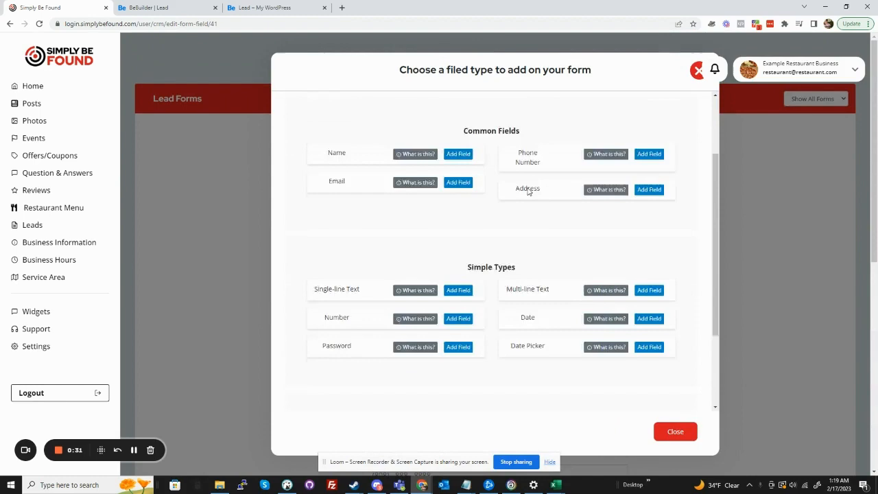
scroll(down, 3)
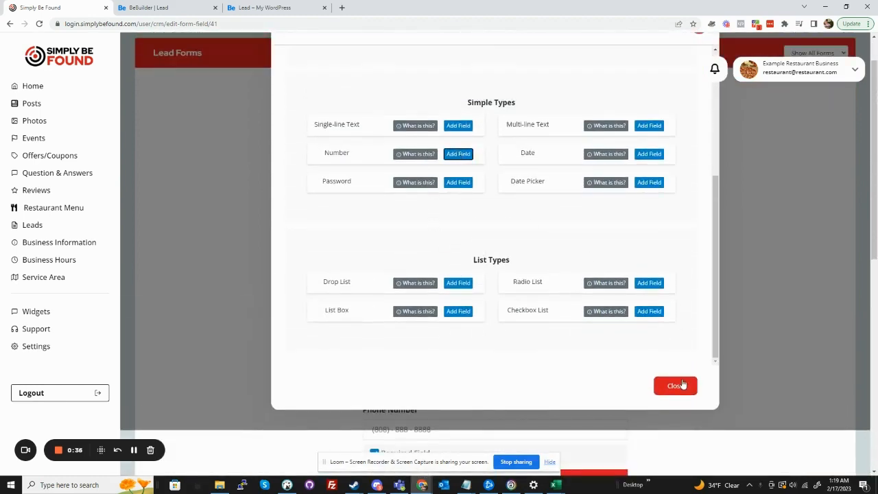
click(674, 385)
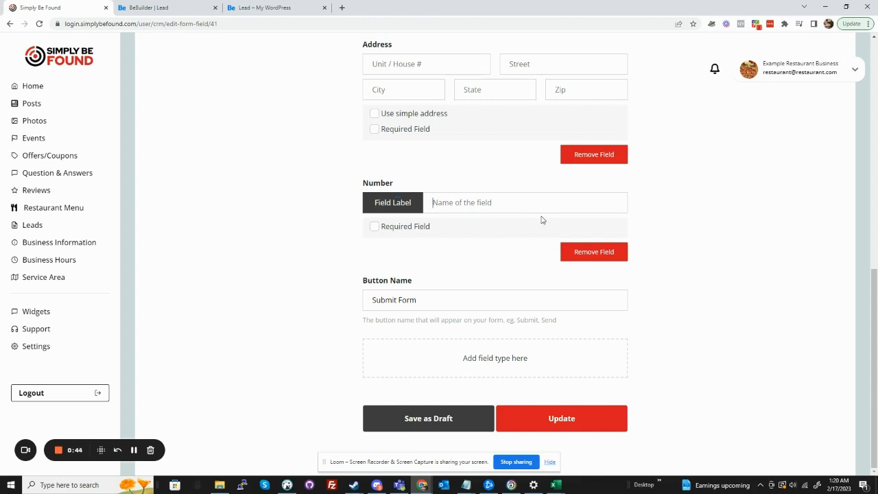
text(Pizza)
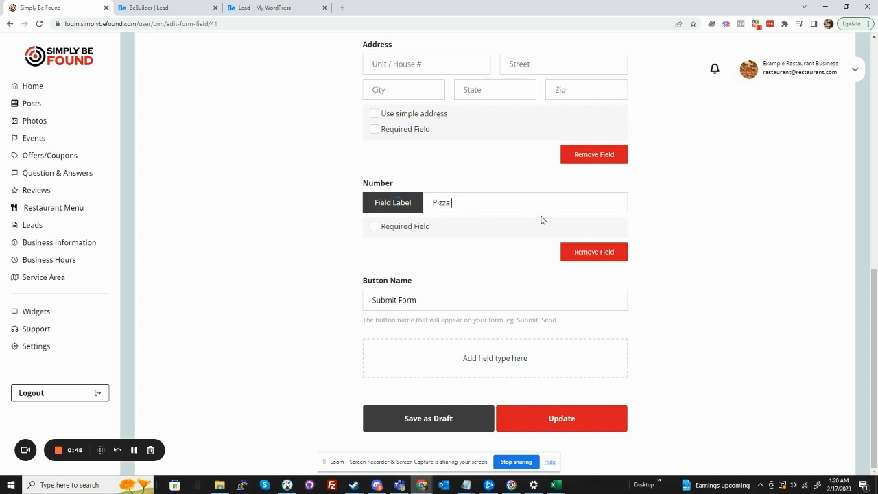
text(order)
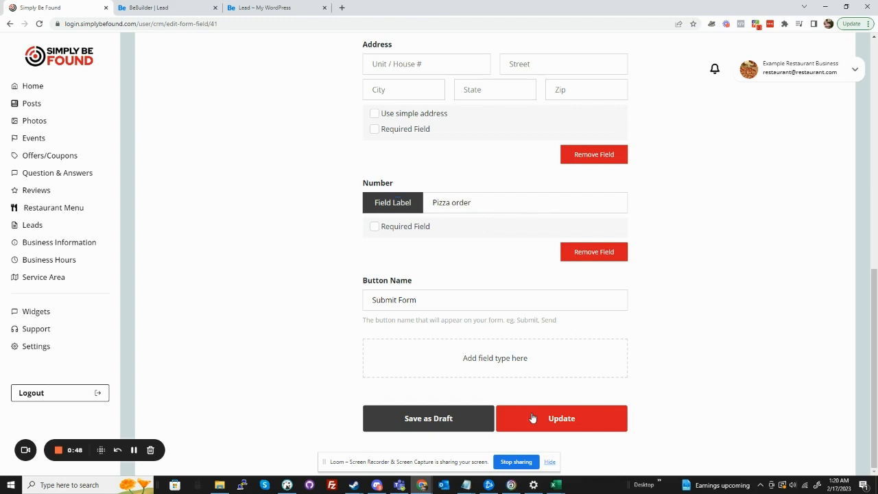
click(561, 418)
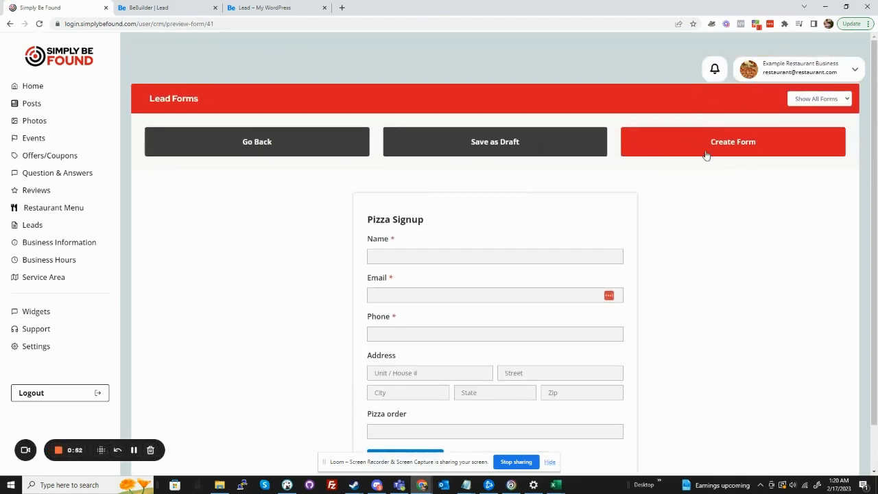
Finish creating the form, then create a widget for Pizza Signup and copy its code
click(733, 141)
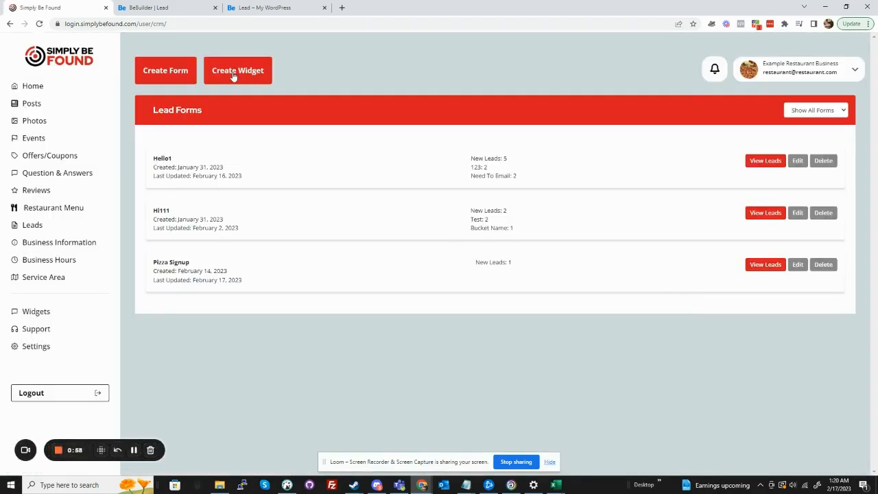
click(237, 70)
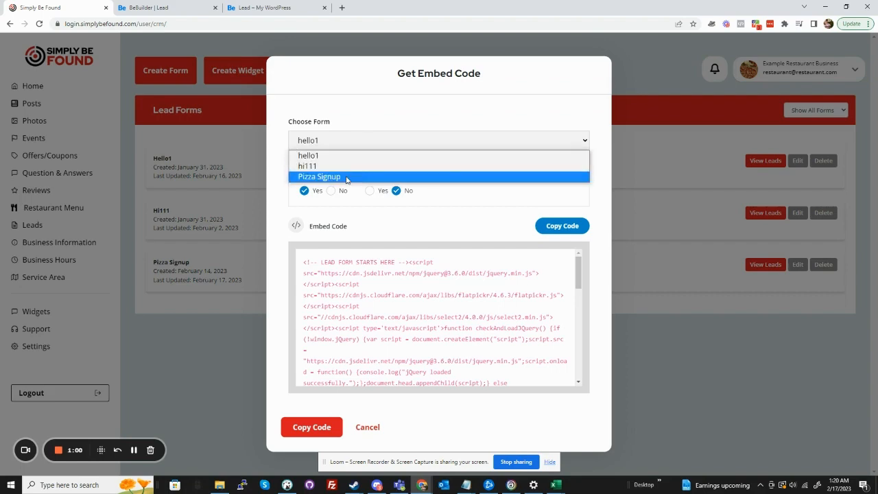
click(318, 176)
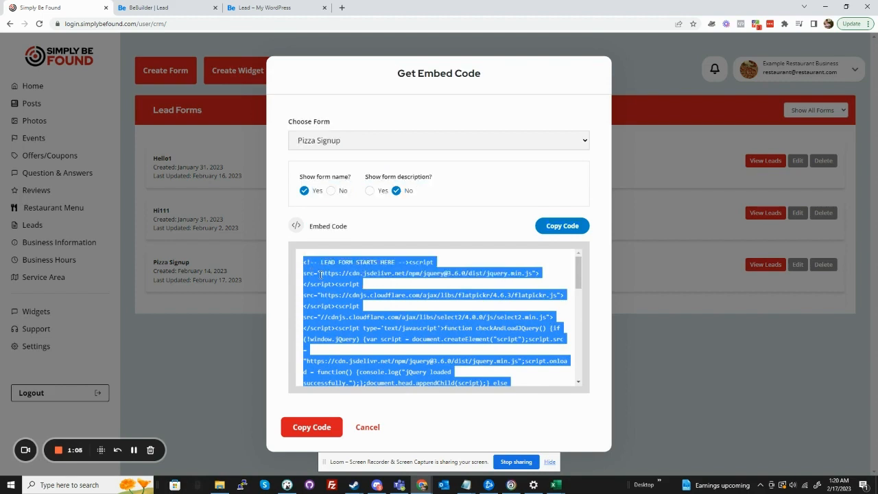
click(274, 7)
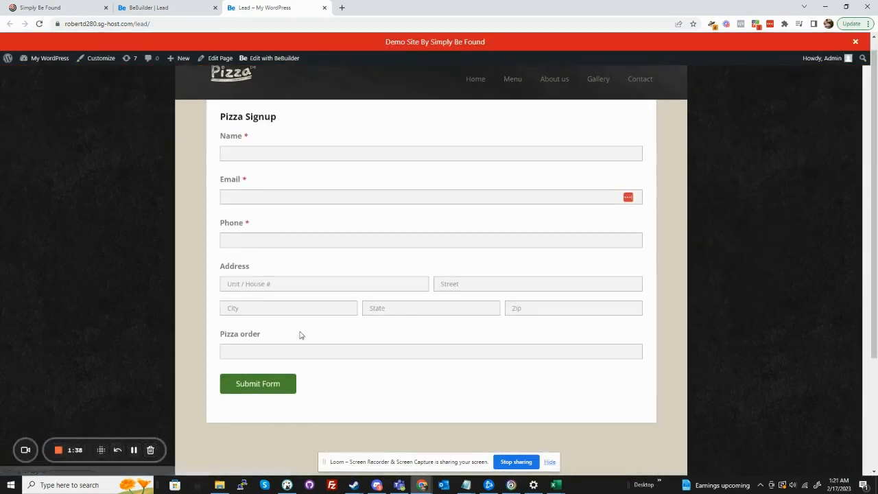
mouse_move(319, 129)
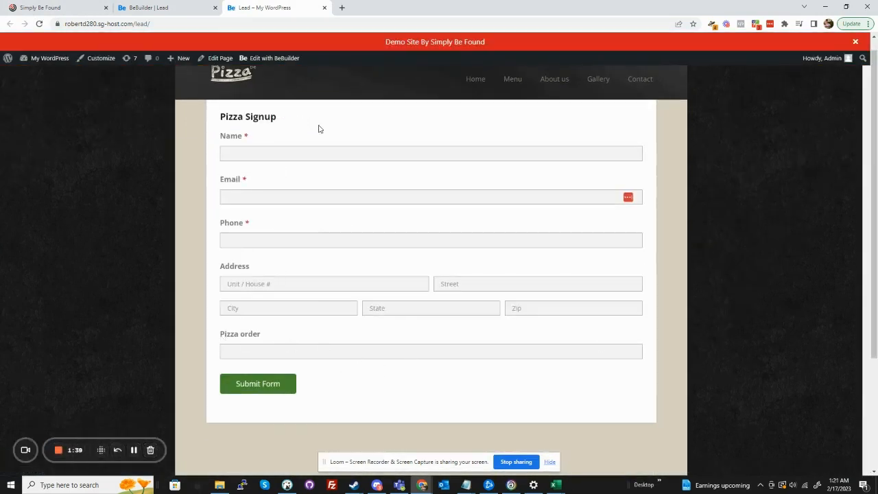
Autofill name, phone, address and email from saved suggestions, then submit the Pizza Signup form
click(430, 153)
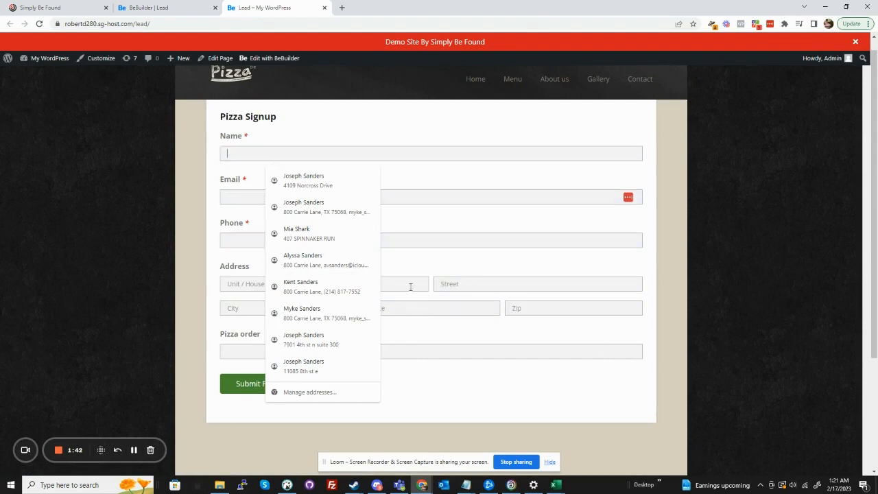
click(301, 286)
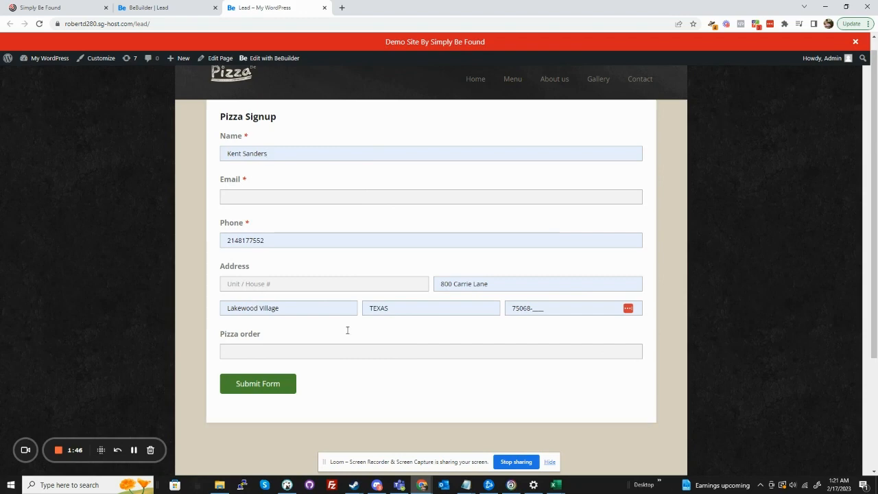
click(430, 197)
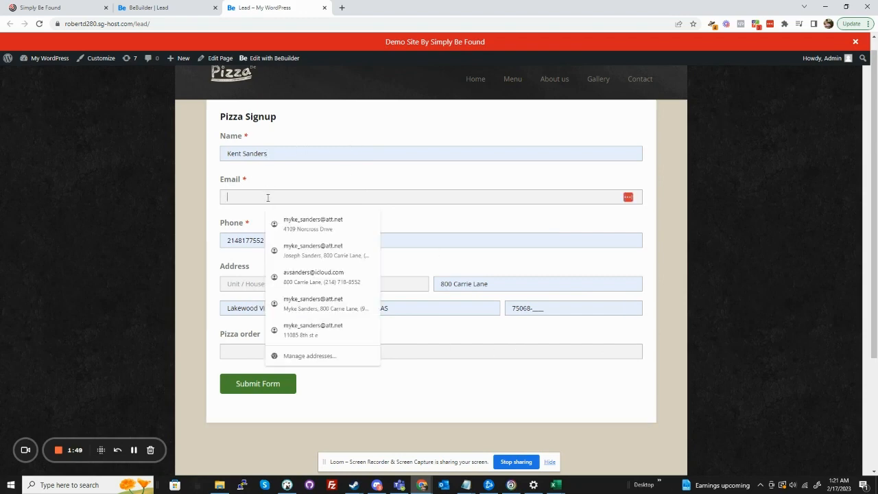
click(313, 251)
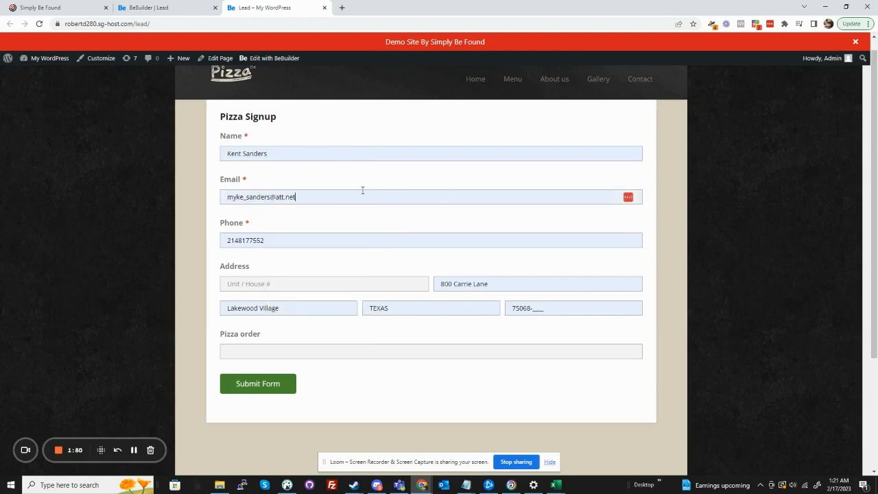
click(258, 384)
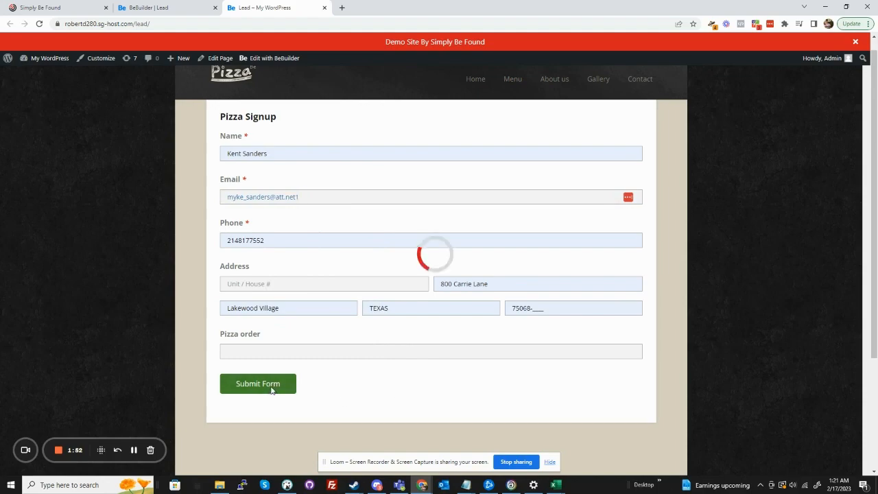
click(257, 384)
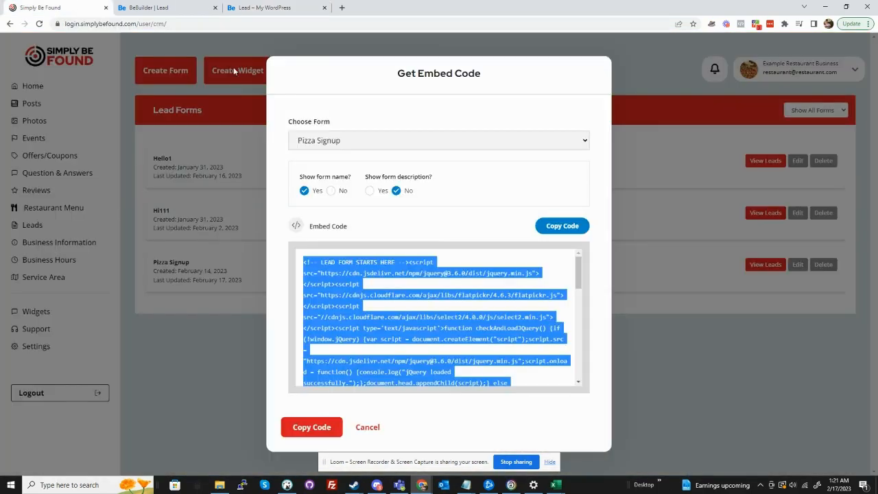
Close the embed dialog, open the Pizza Signup leads board, and add 'Wants To Order' and 'Order Placed' buckets
click(367, 427)
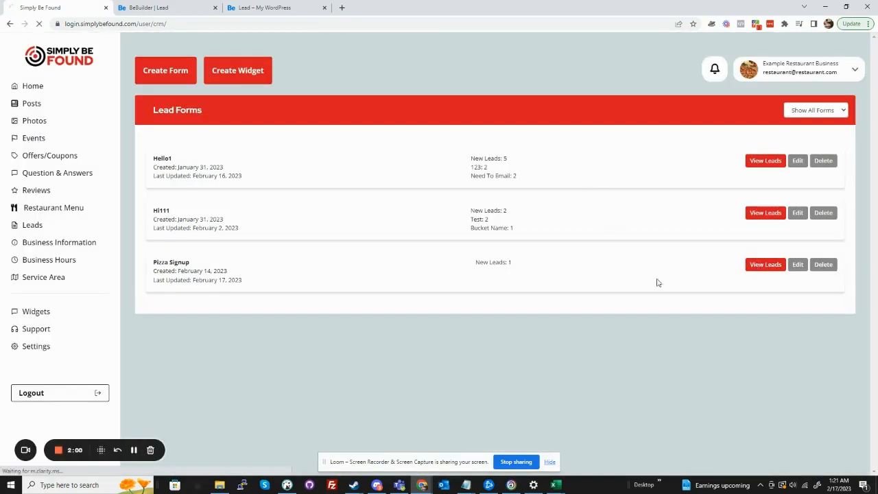
click(765, 264)
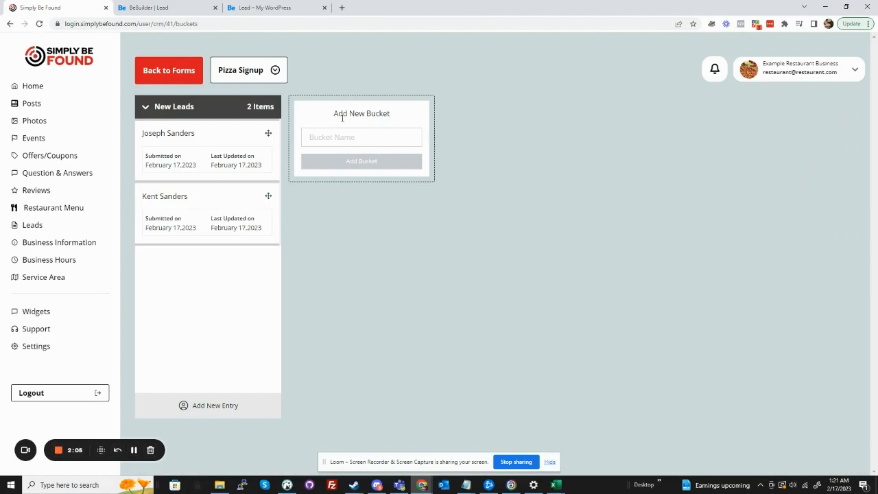
mouse_move(239, 163)
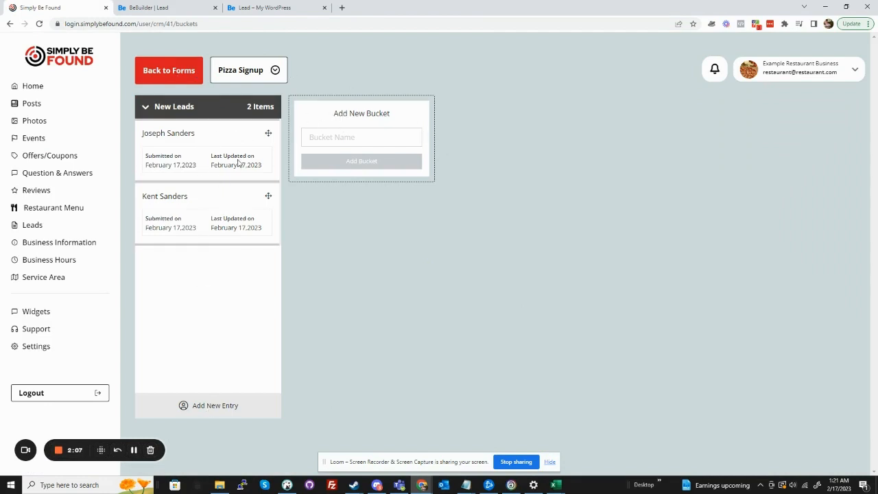
click(361, 136)
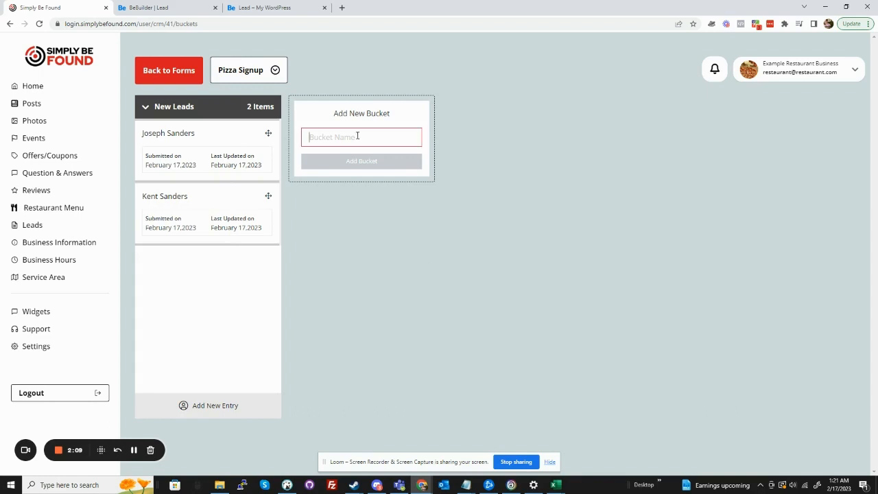
text(Wants To order)
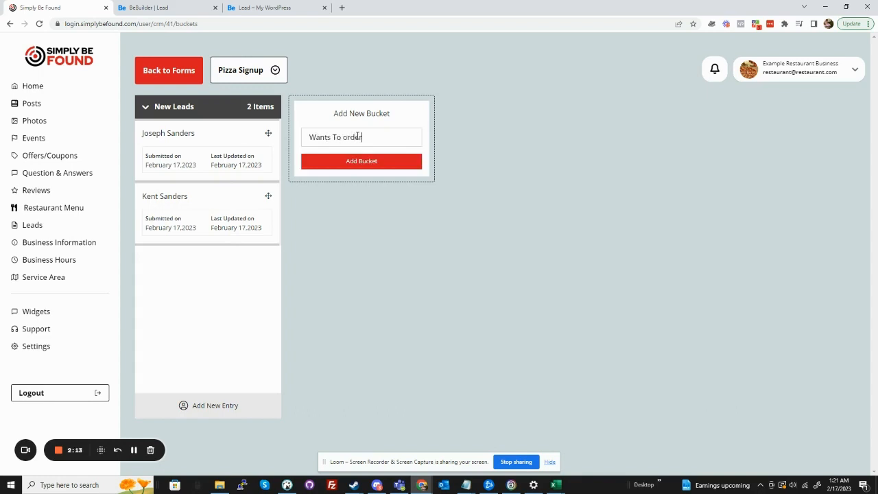
click(361, 160)
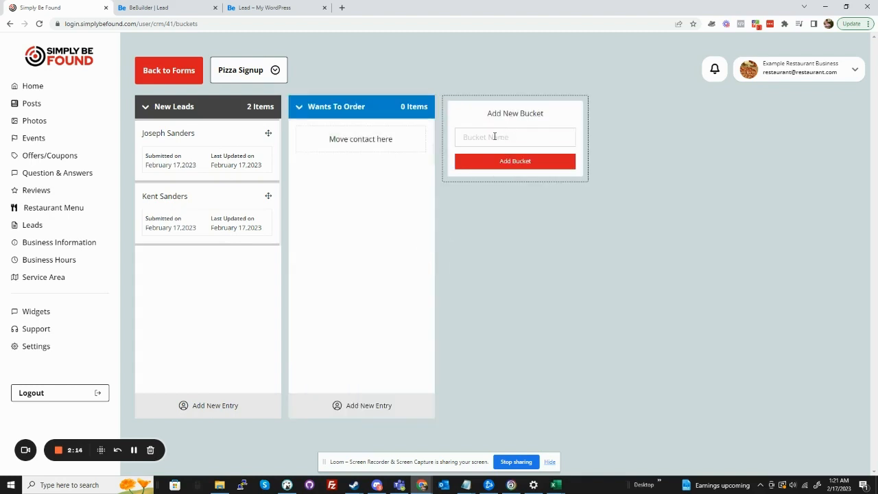
text(Order Plac)
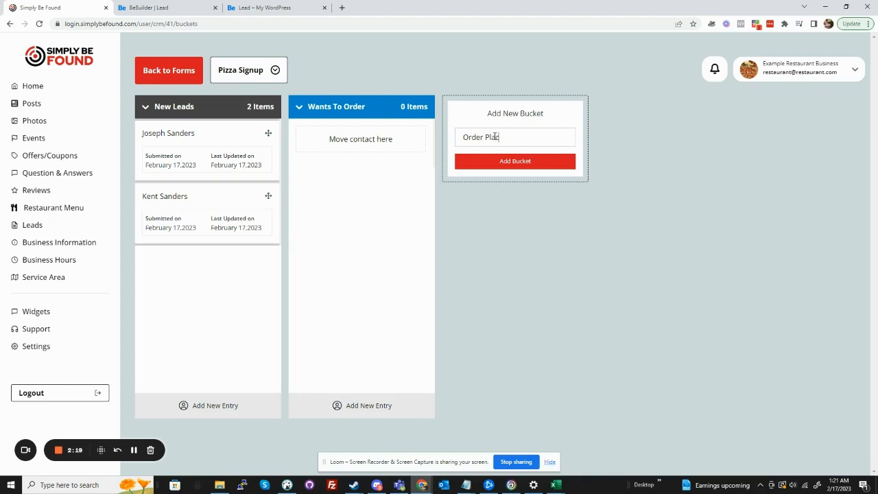
click(516, 160)
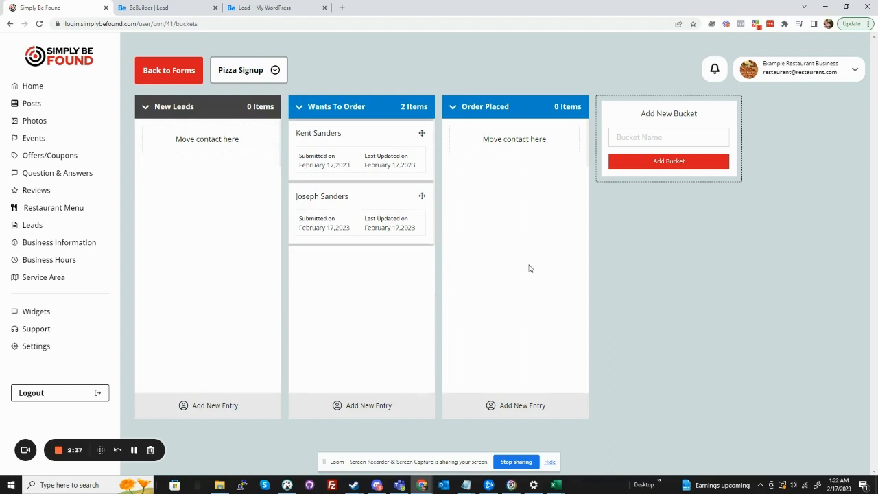
mouse_move(394, 236)
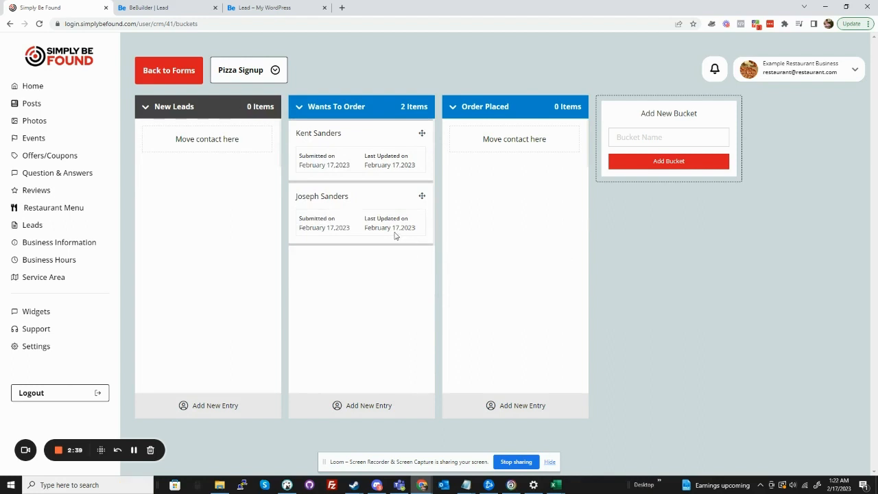